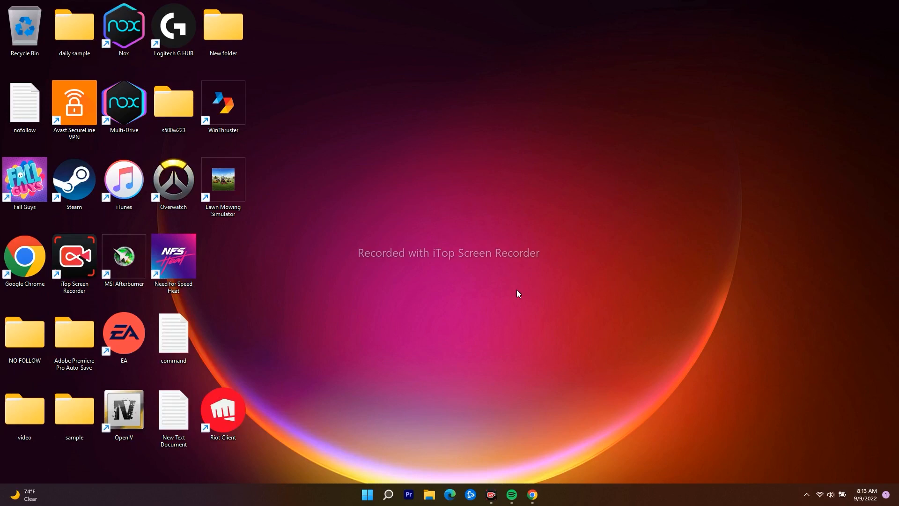
mouse_move(515, 297)
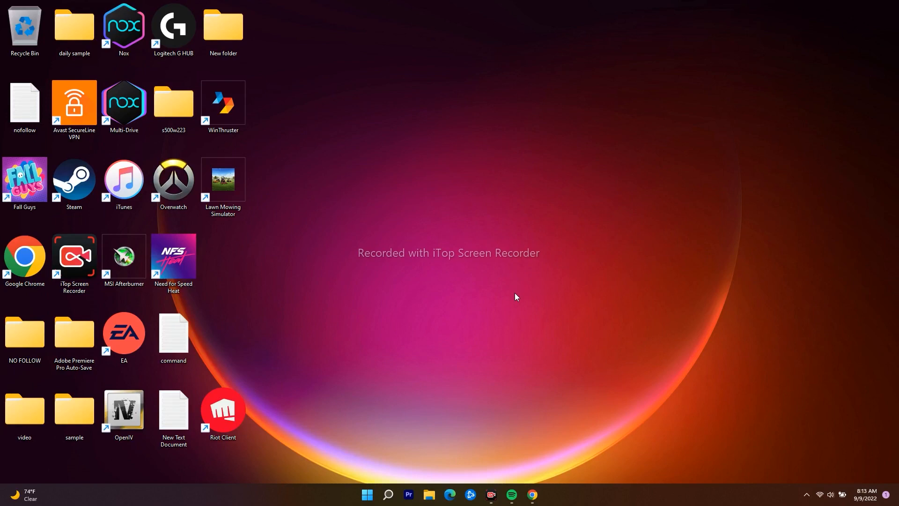
mouse_move(413, 334)
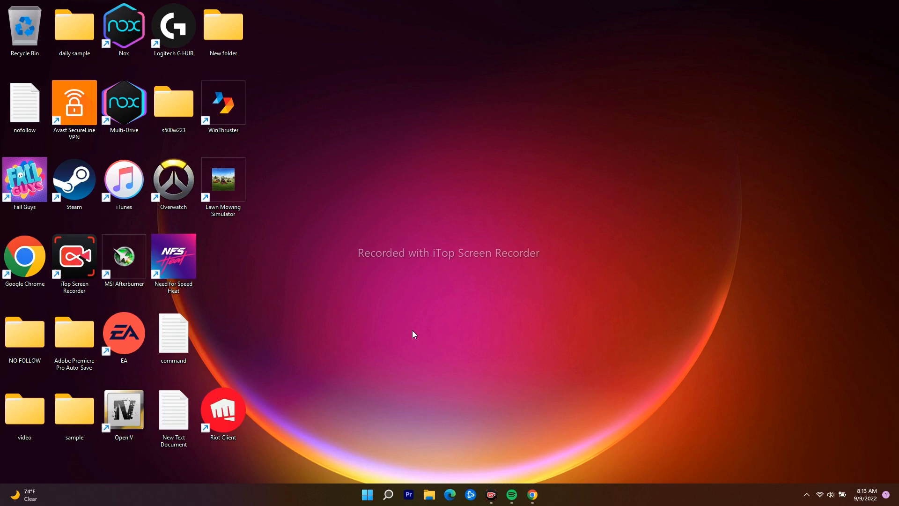
mouse_move(425, 327)
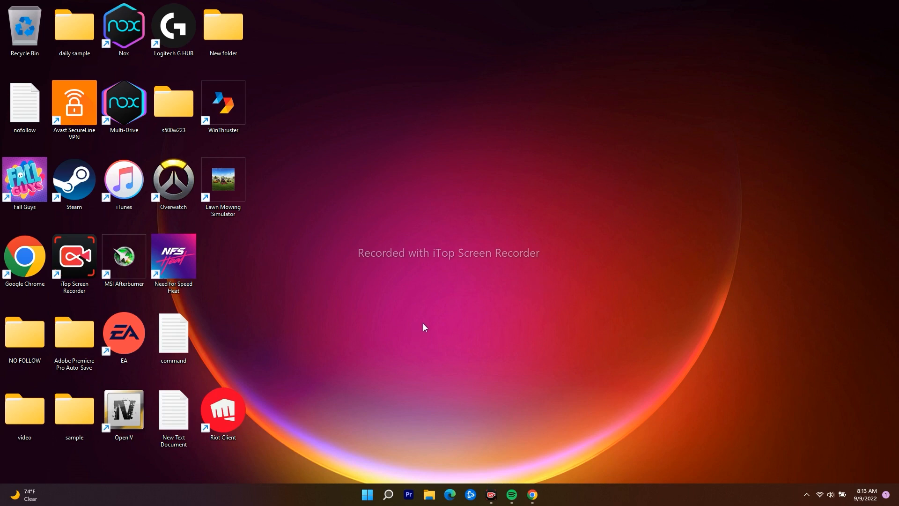
mouse_move(770, 328)
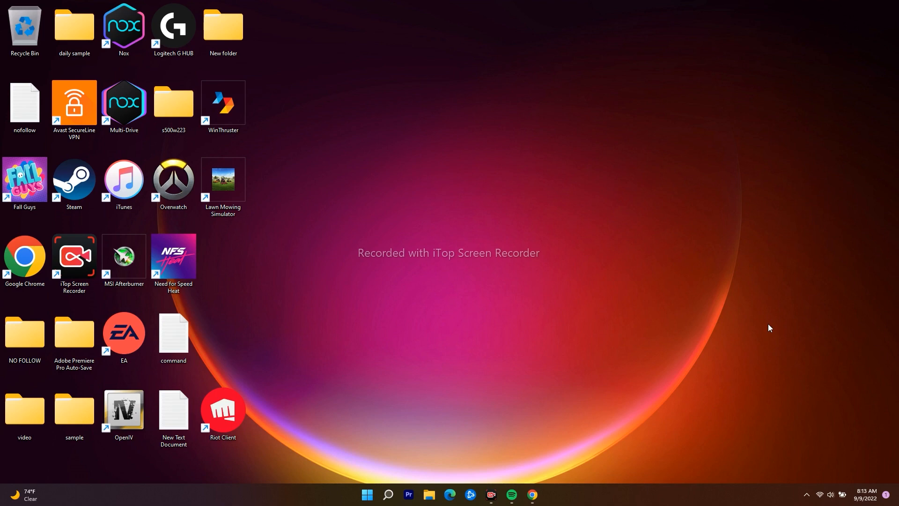
mouse_move(768, 326)
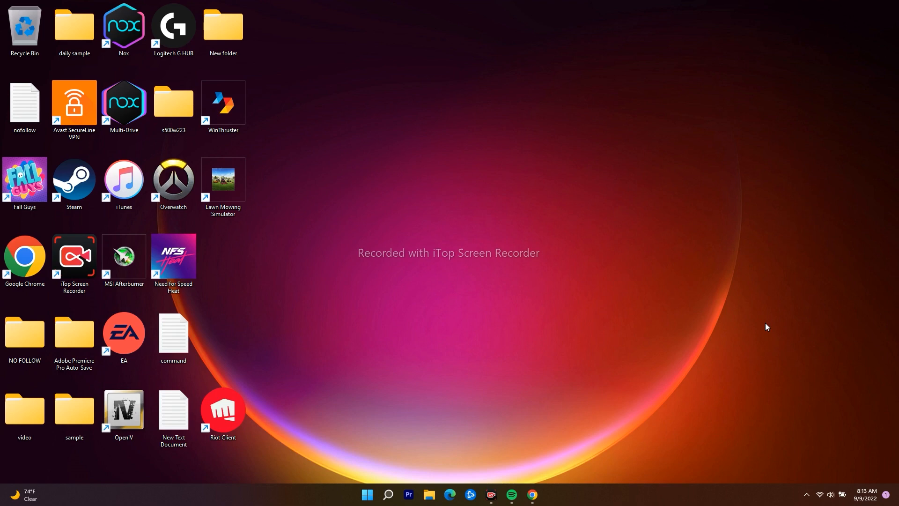
mouse_move(561, 392)
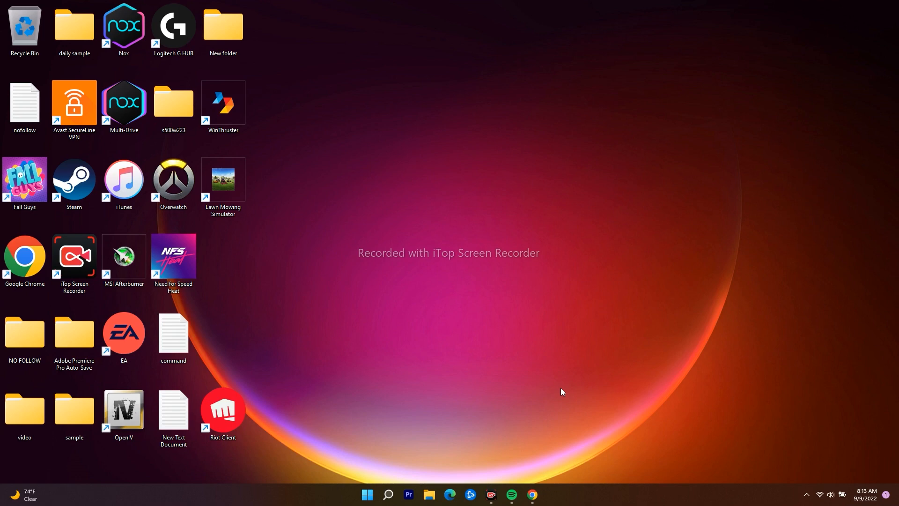
mouse_move(609, 367)
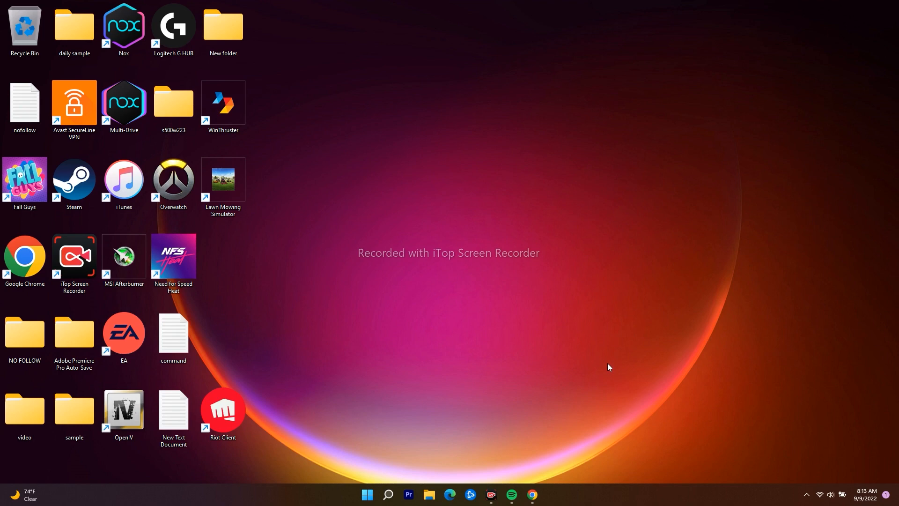
- Launch the Settings app from Windows search, landing on the System page
click(388, 495)
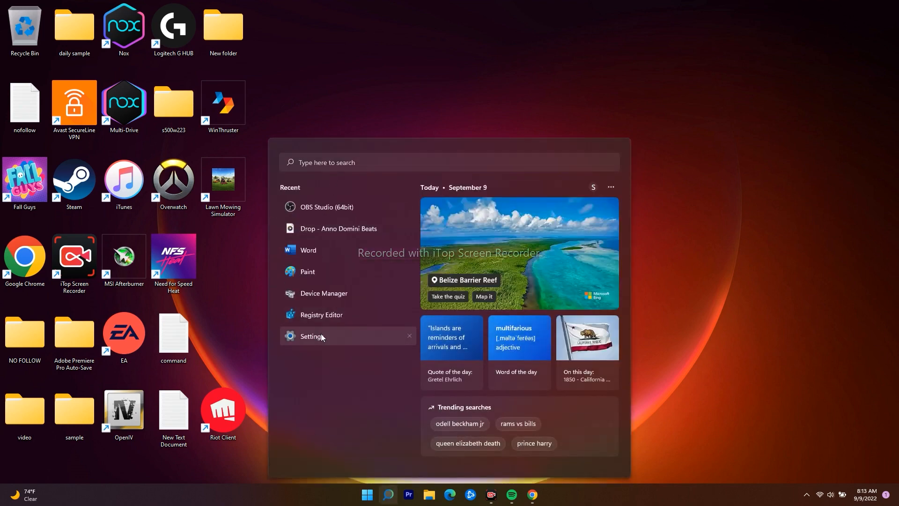
click(311, 336)
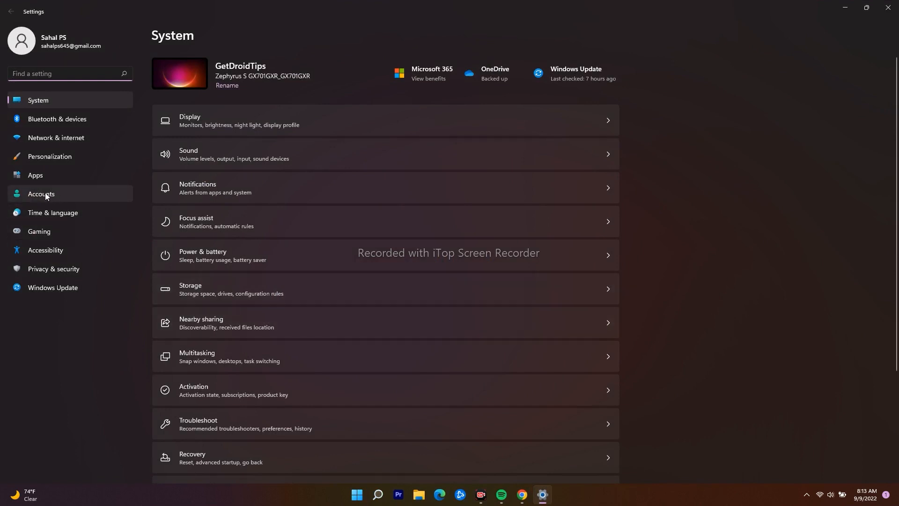
- Go to the Accounts page from the Settings sidebar
click(41, 195)
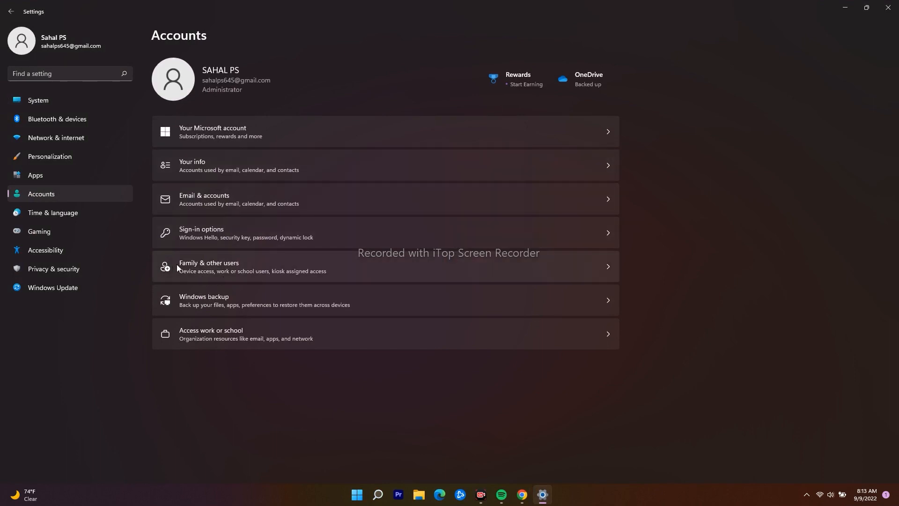
mouse_move(423, 270)
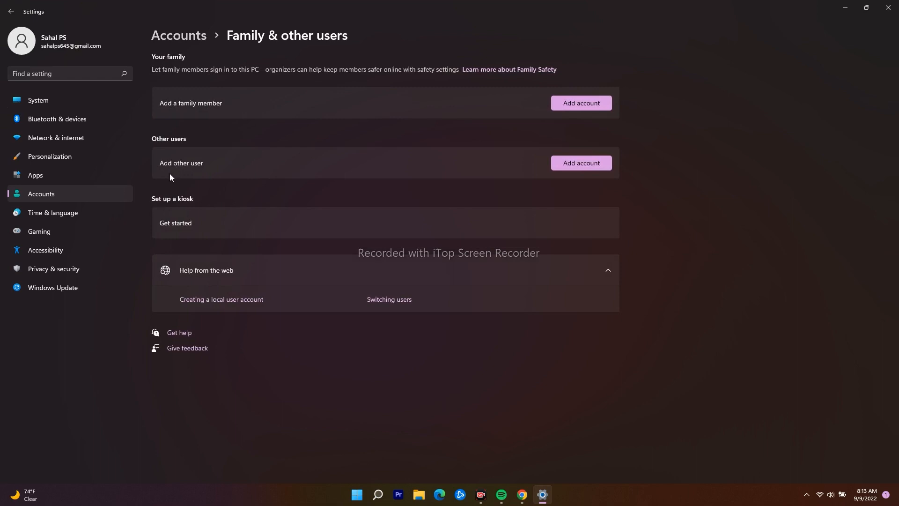
mouse_move(211, 165)
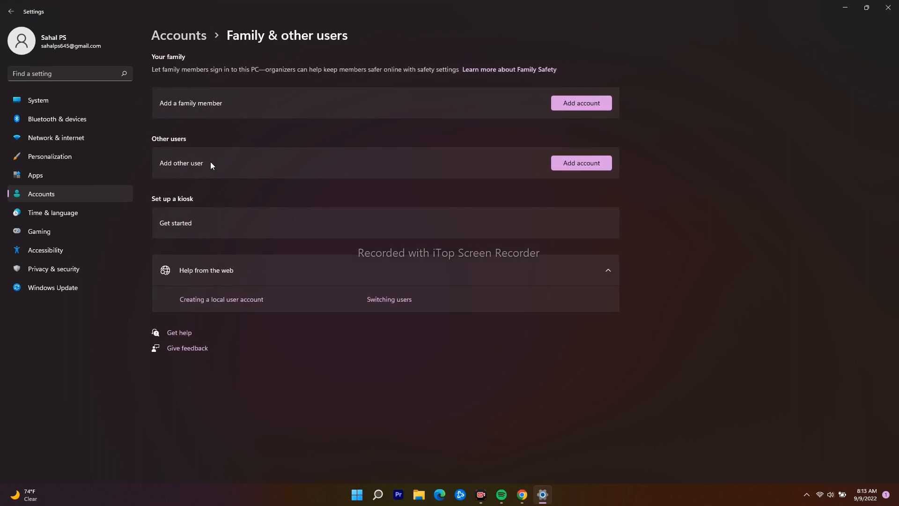
mouse_move(581, 163)
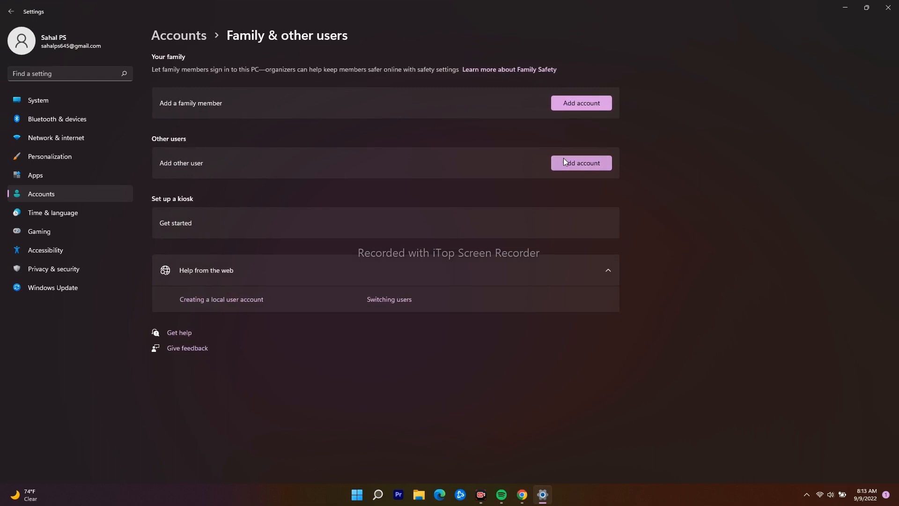
- Start adding another user and proceed without the person's sign-in information
click(580, 163)
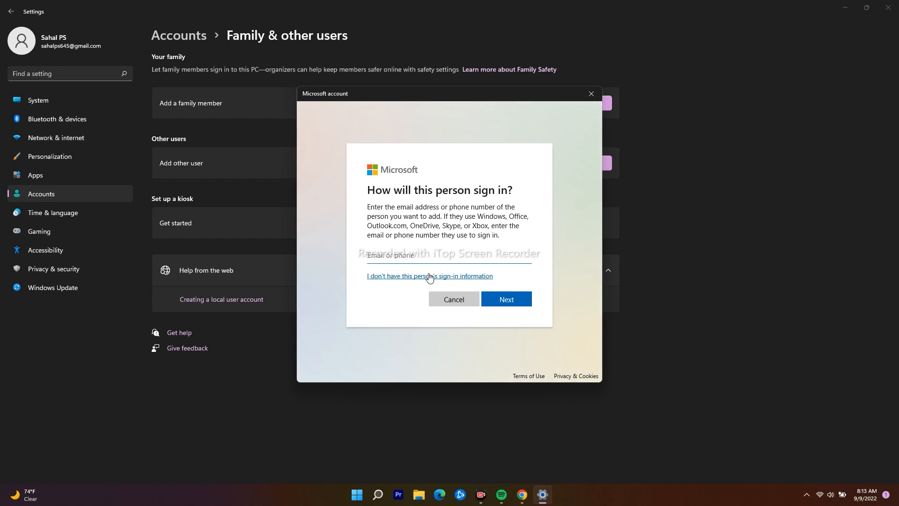
mouse_move(453, 284)
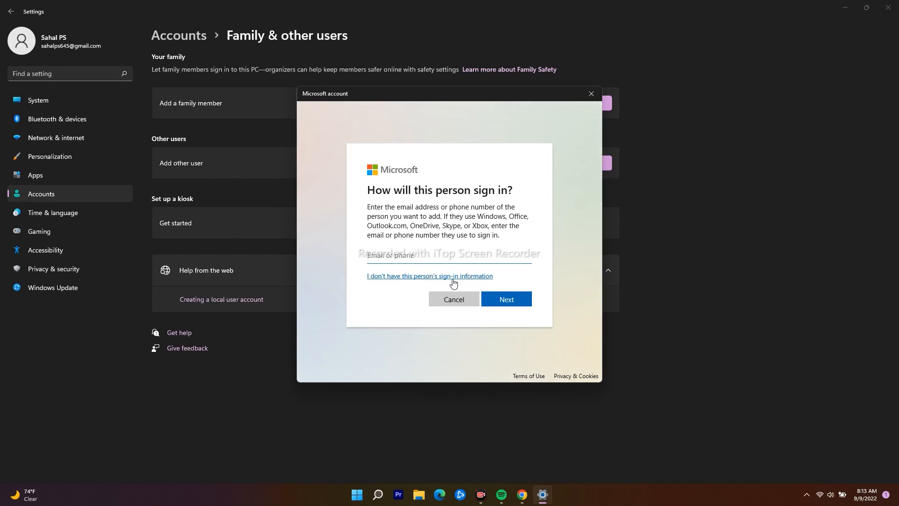
click(430, 278)
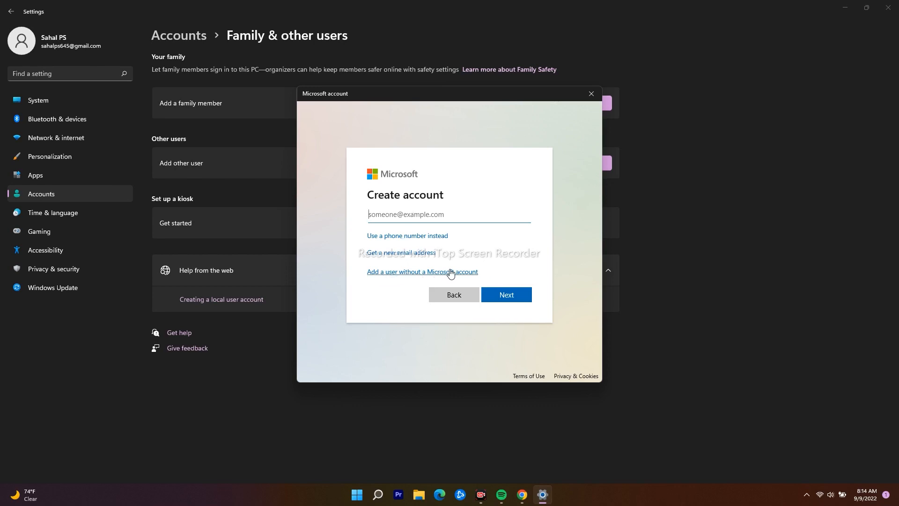
- Add a user without a Microsoft account, entering user name shaan and the password twice
click(421, 272)
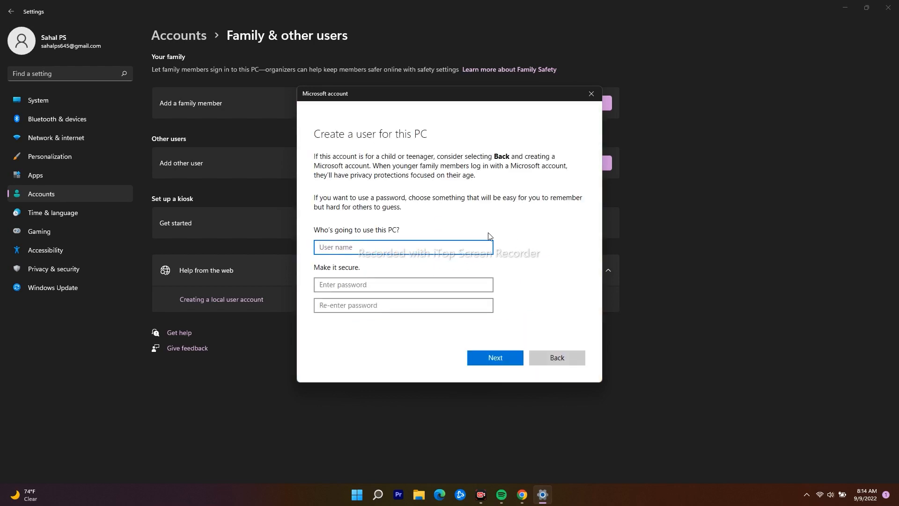
mouse_move(476, 231)
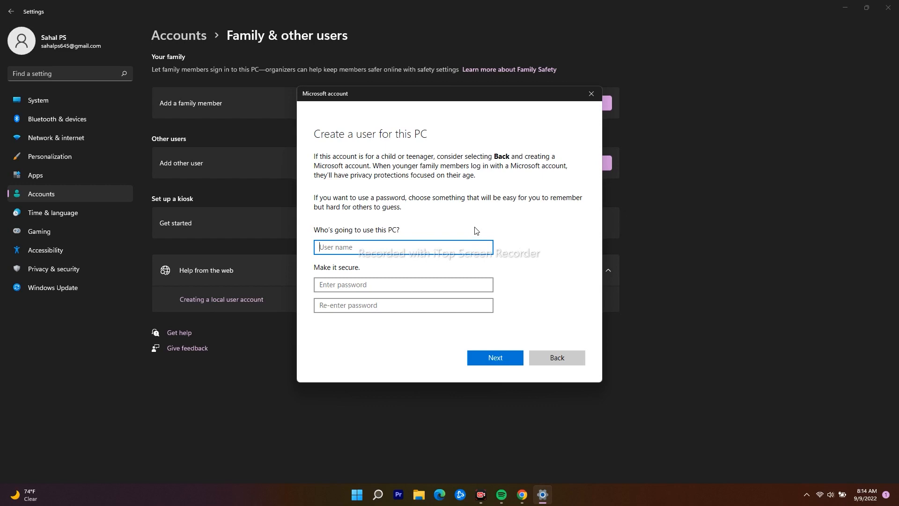
text(shaan)
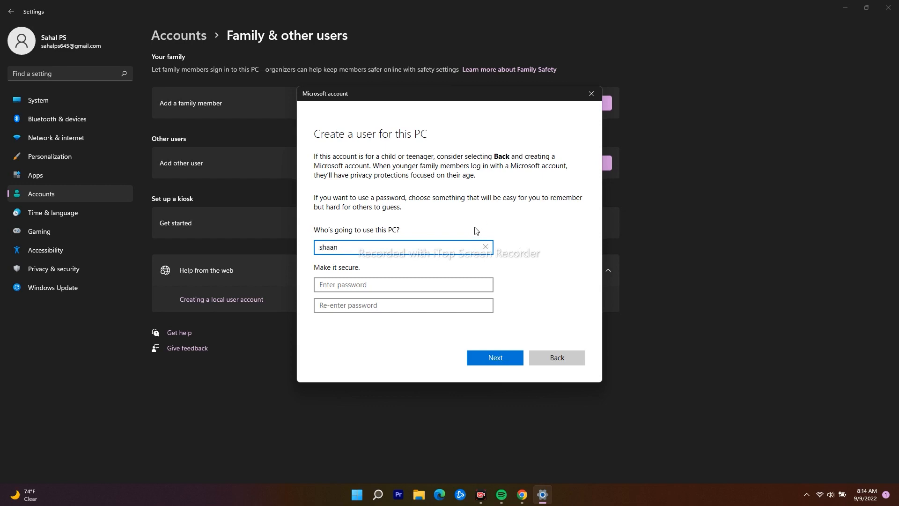
click(403, 284)
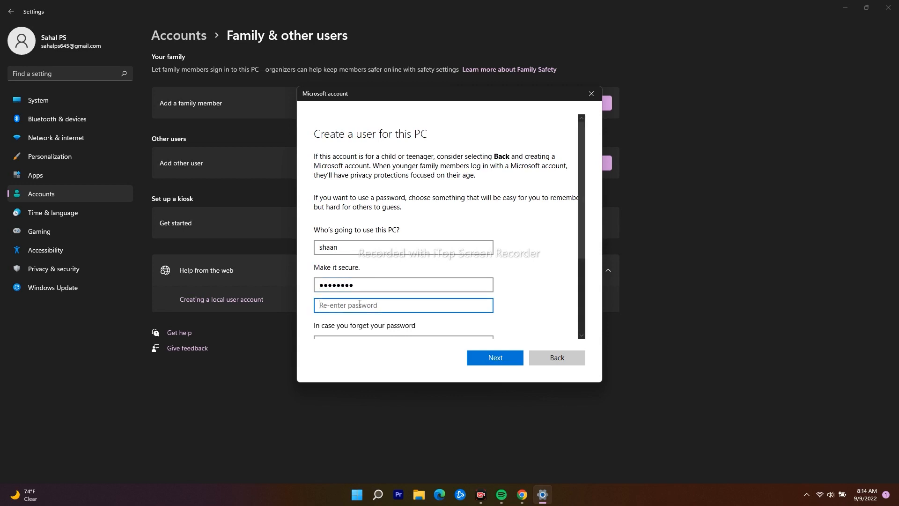
text(•••••)
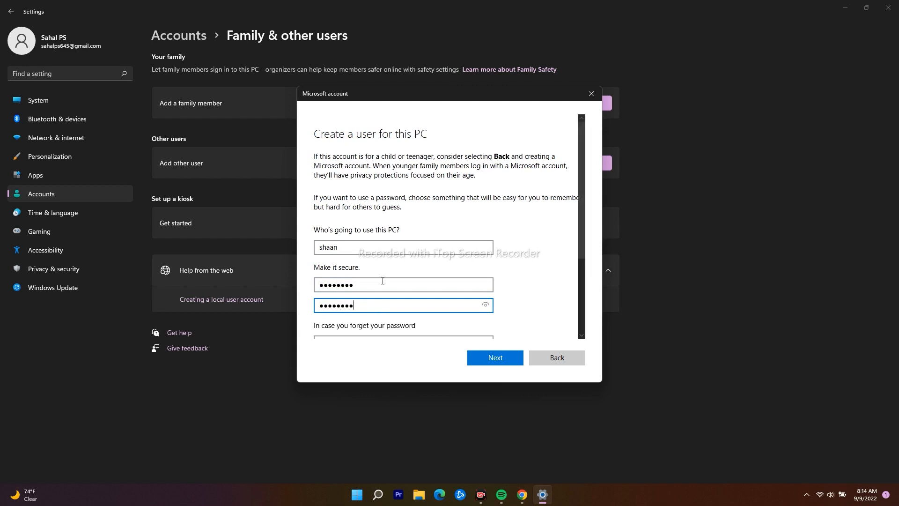
scroll(down, 3)
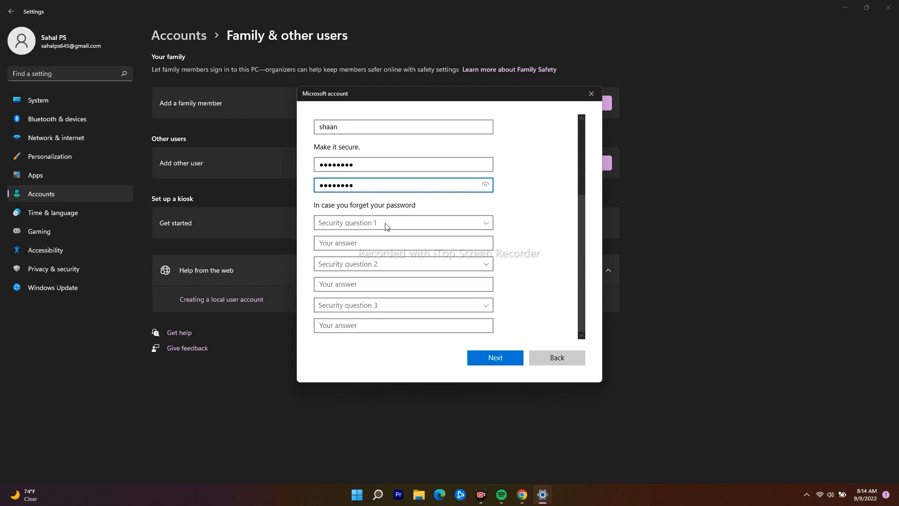
click(401, 185)
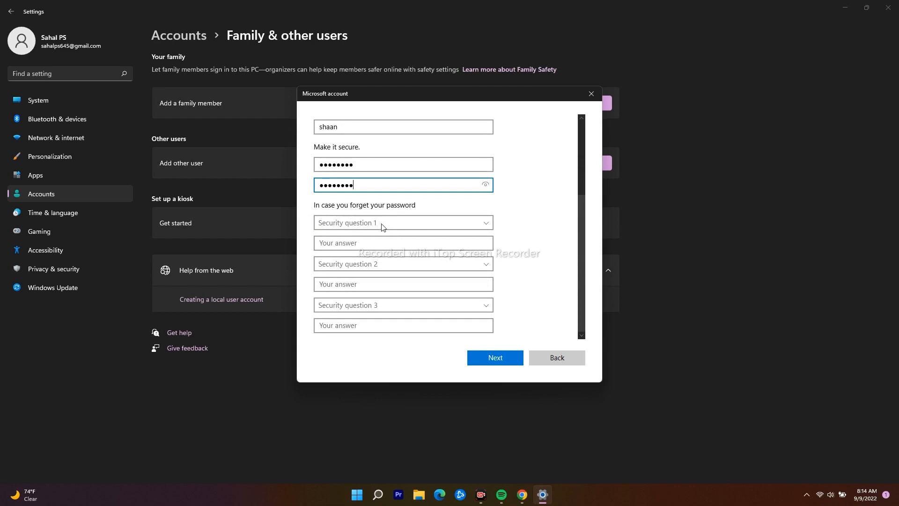
click(402, 223)
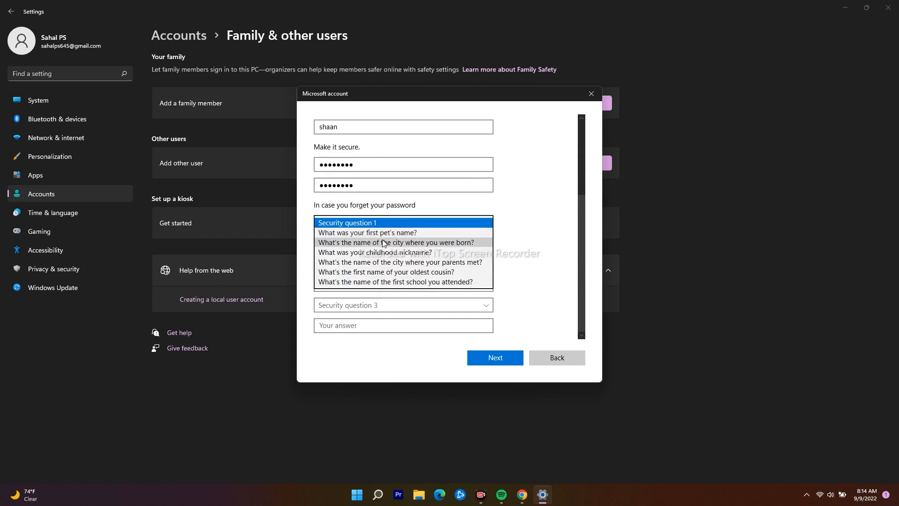
click(395, 241)
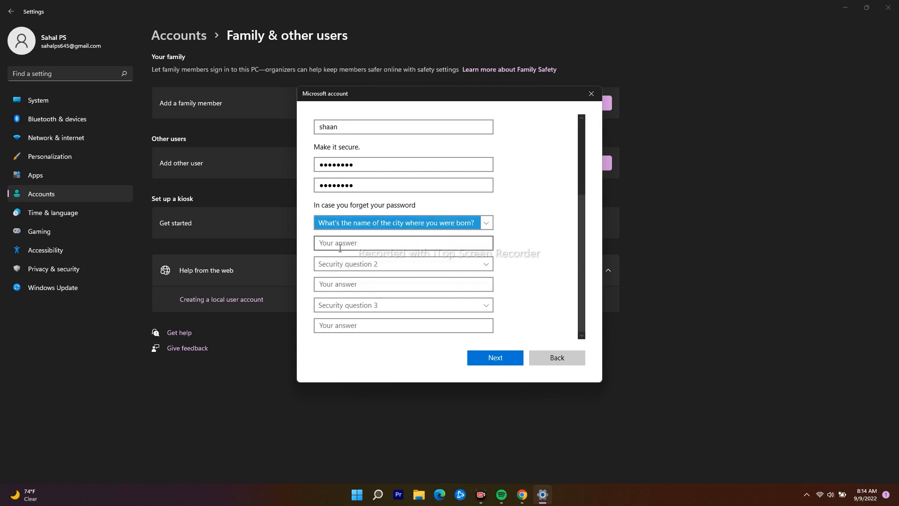
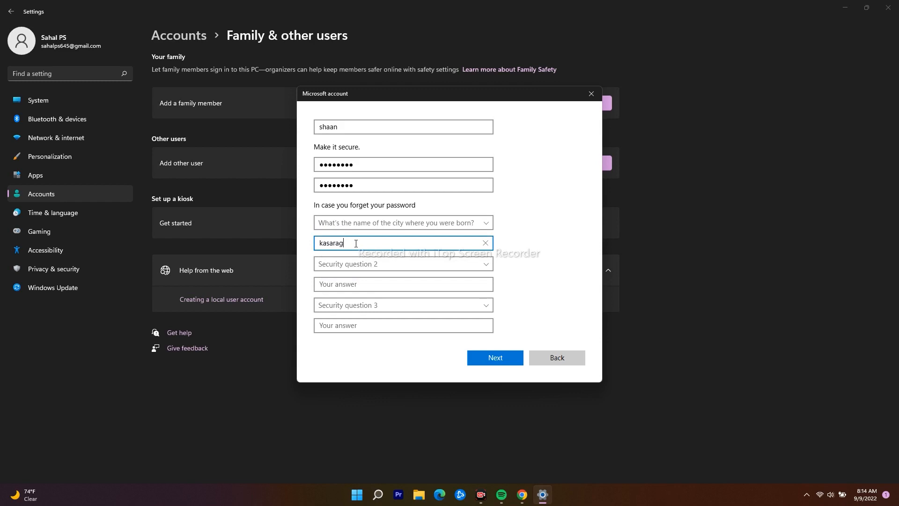
click(403, 265)
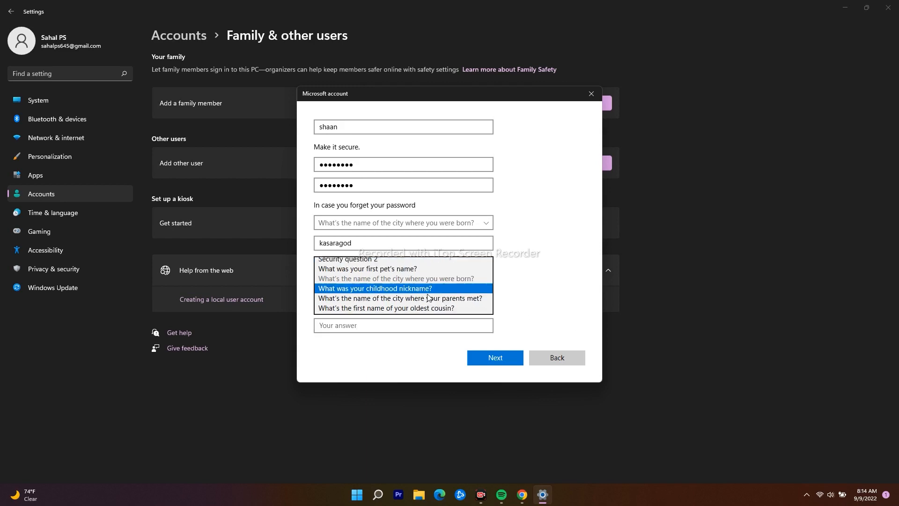
click(375, 288)
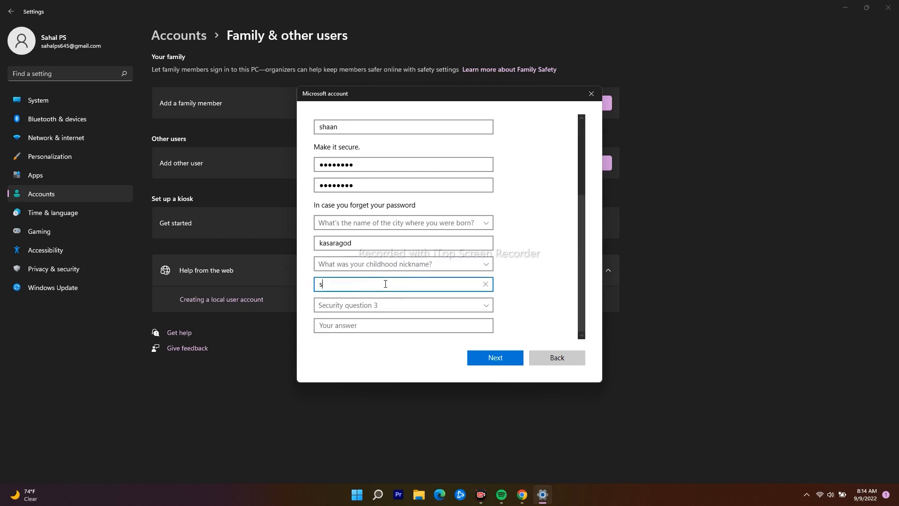
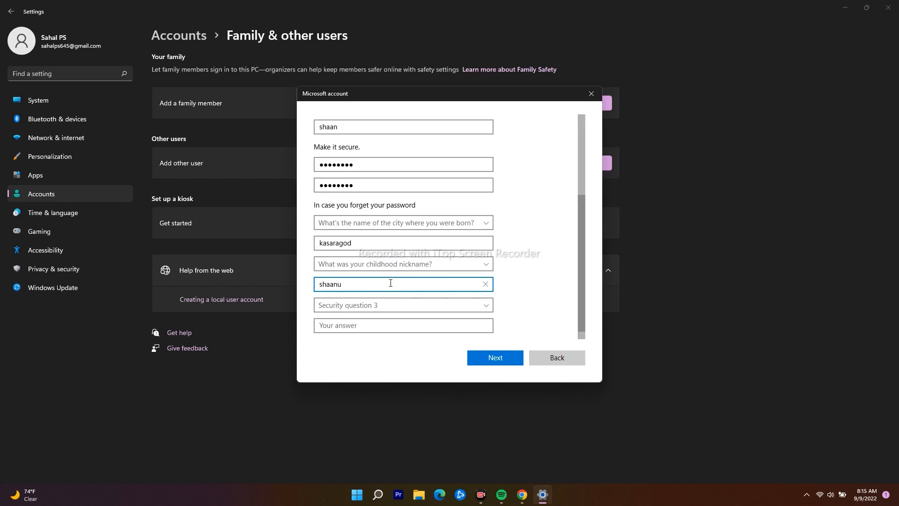
click(403, 304)
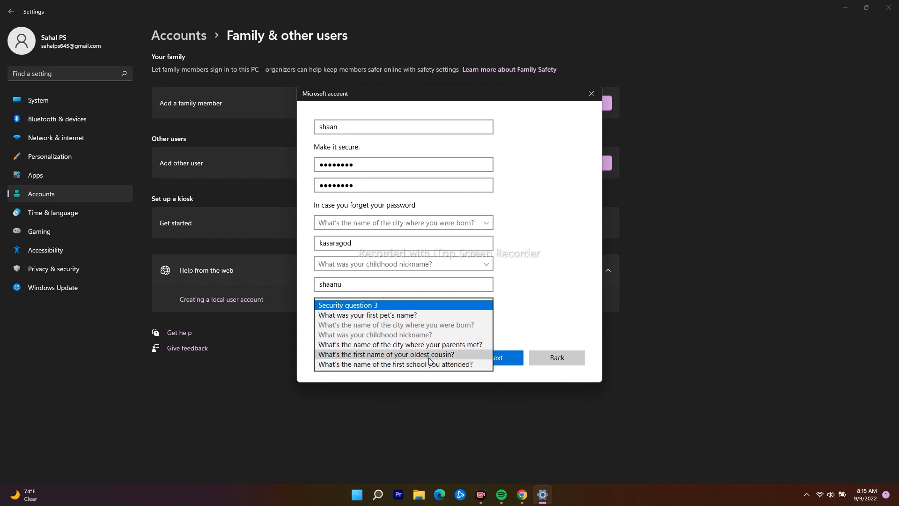
click(395, 365)
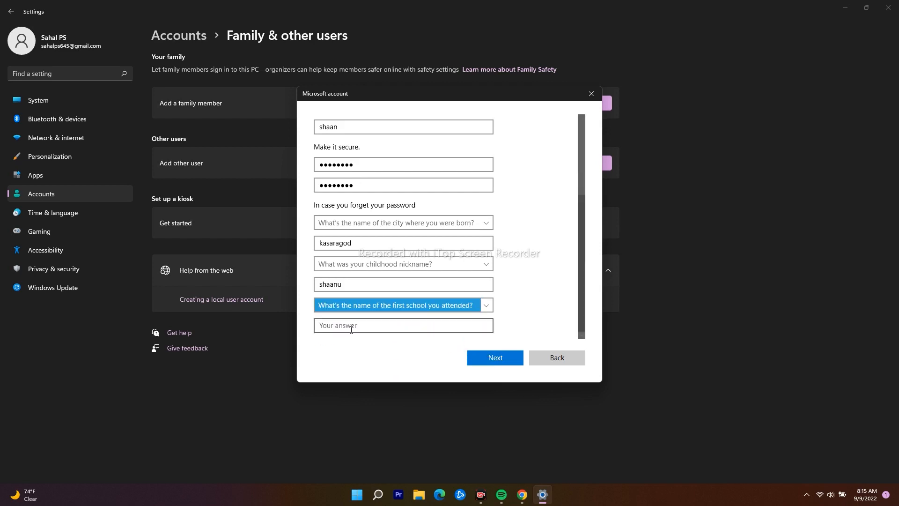
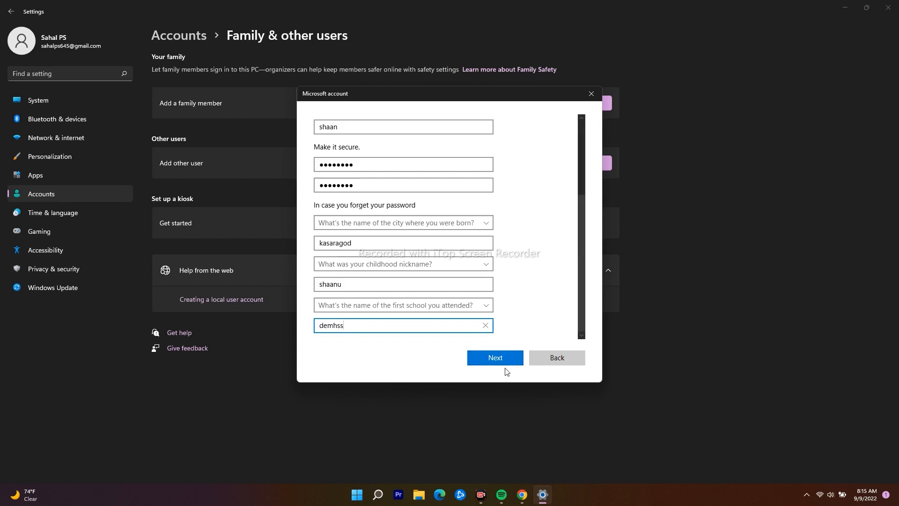
click(494, 357)
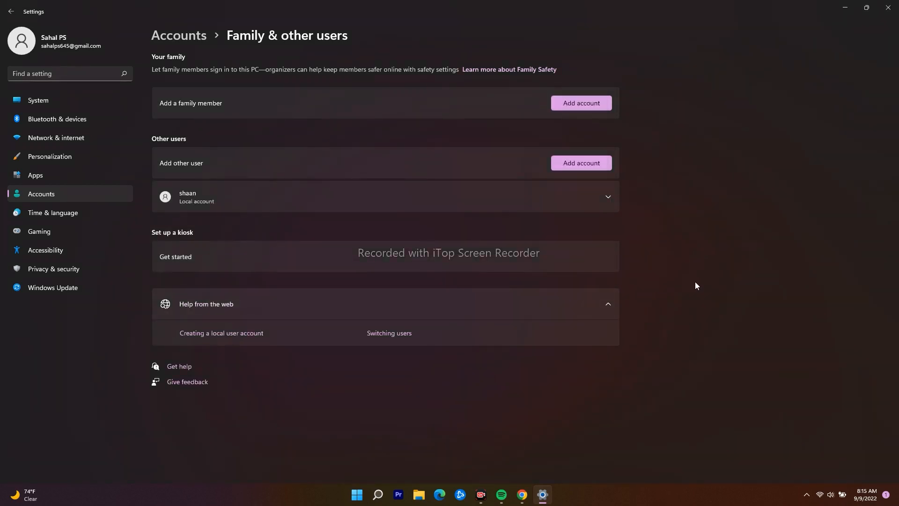
mouse_move(523, 242)
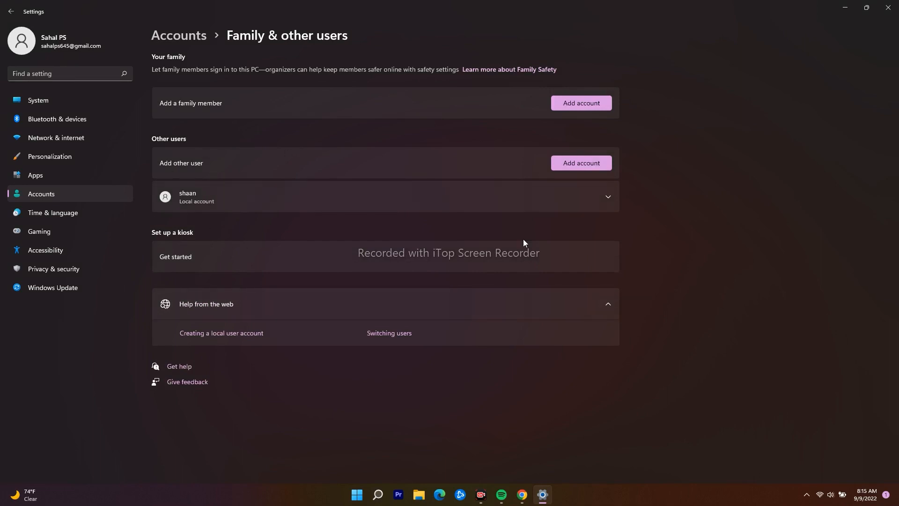
mouse_move(587, 219)
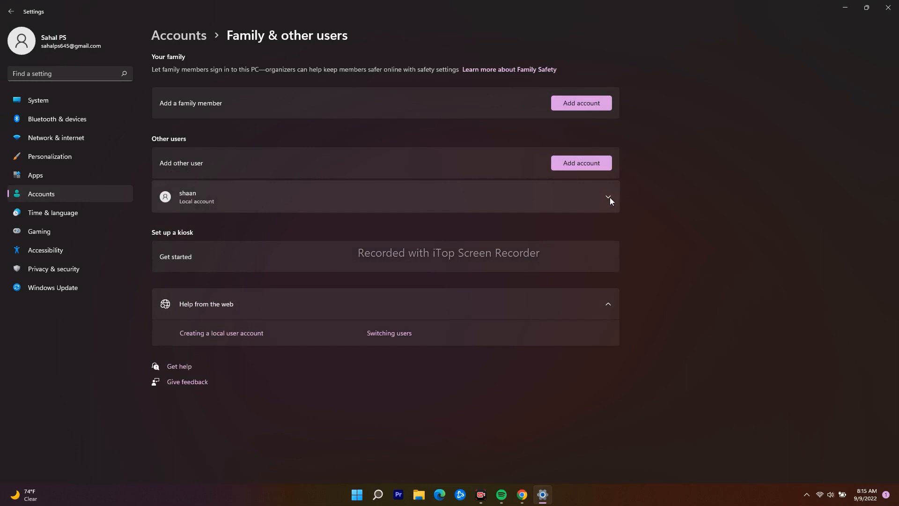
- Expand the shaan entry under Other users and bring up its Change account type dialog
click(608, 197)
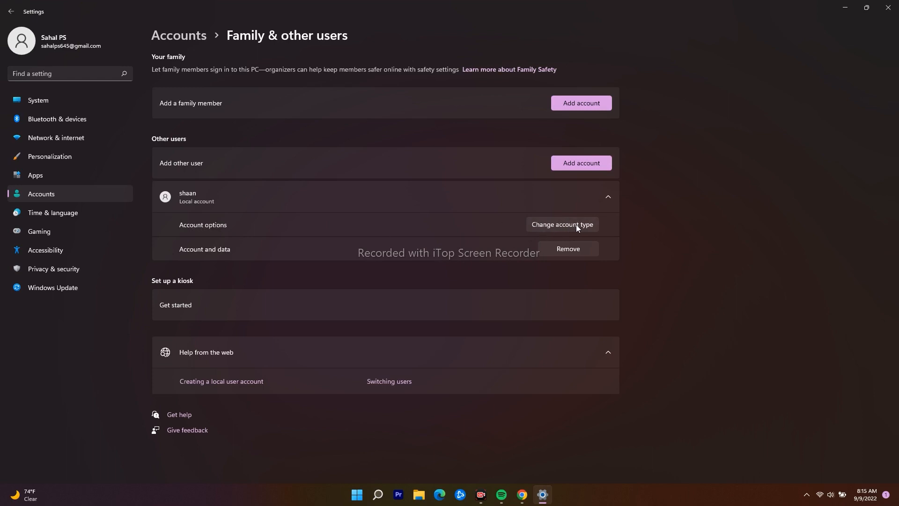
click(563, 223)
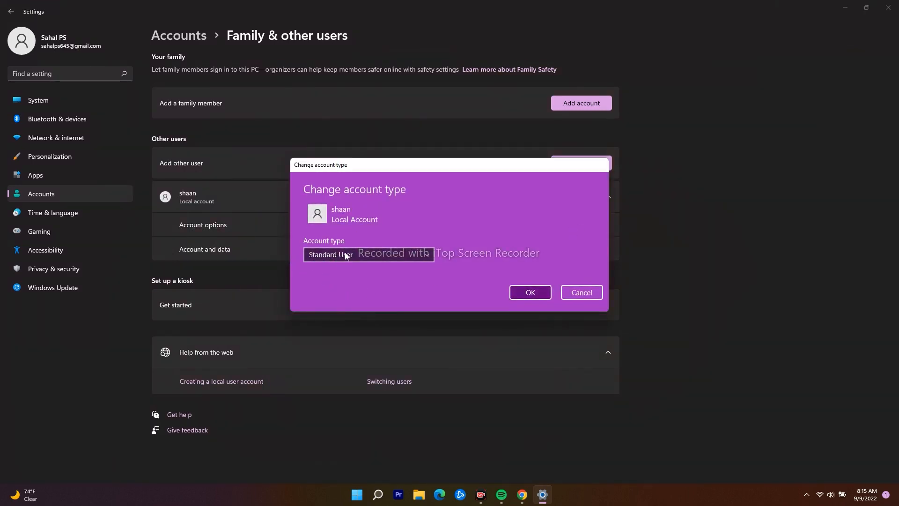
- Change shaan's account type from Standard User to Administrator and confirm with OK
click(368, 255)
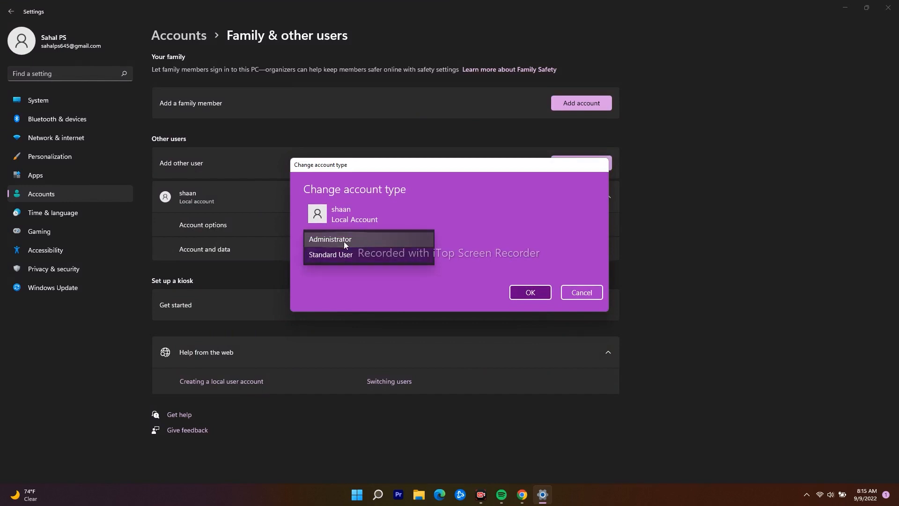
click(330, 239)
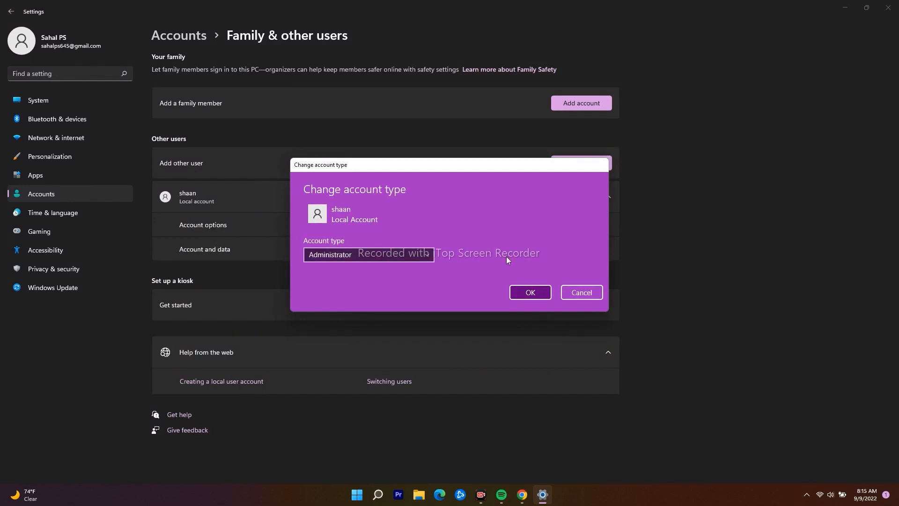
click(528, 292)
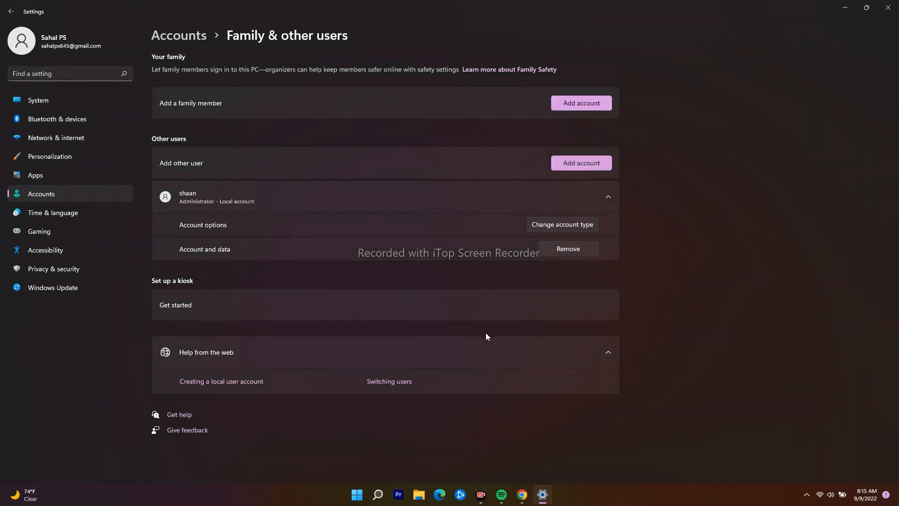
mouse_move(890, 28)
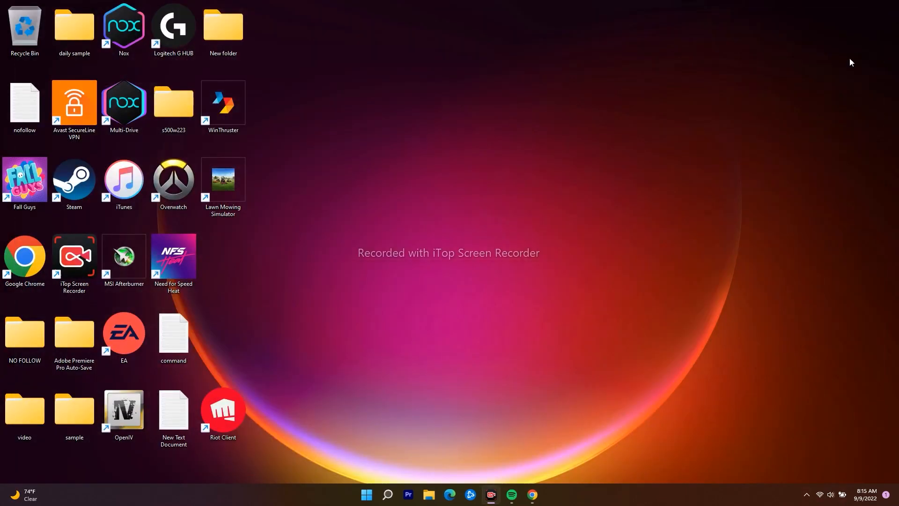
mouse_move(719, 228)
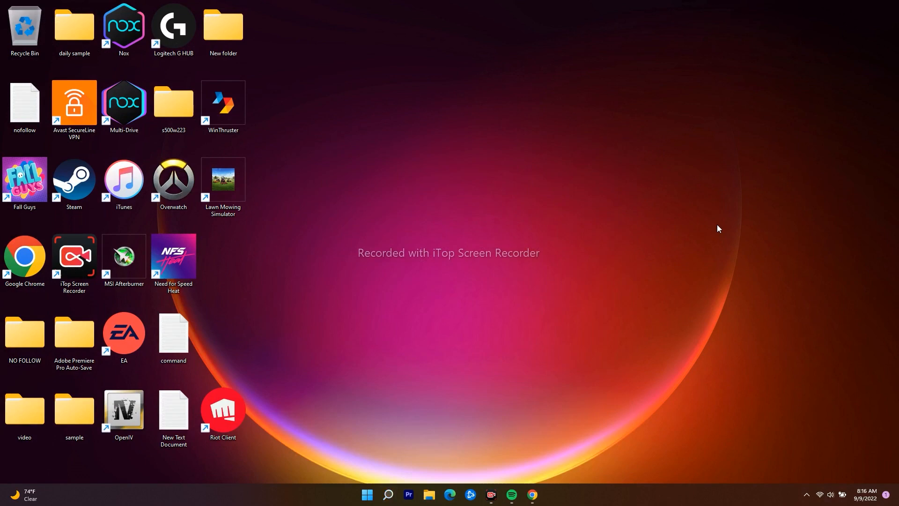
mouse_move(507, 459)
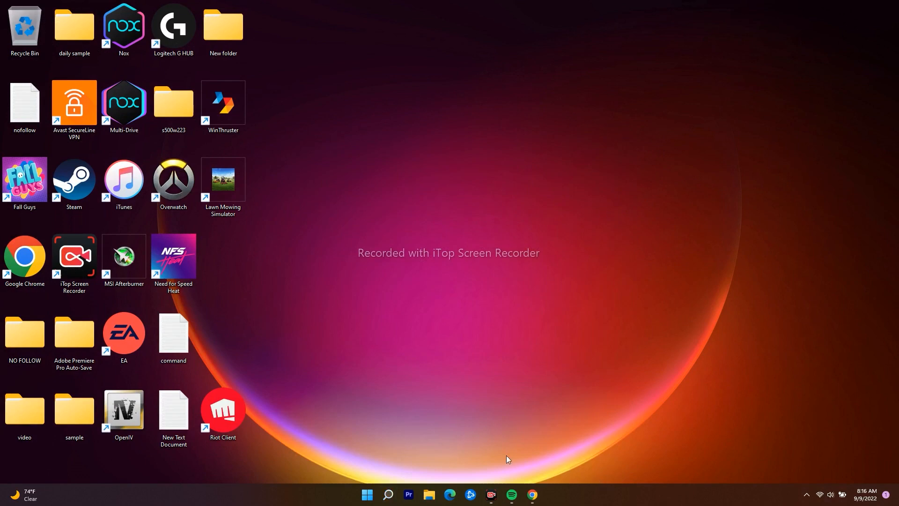
mouse_move(455, 455)
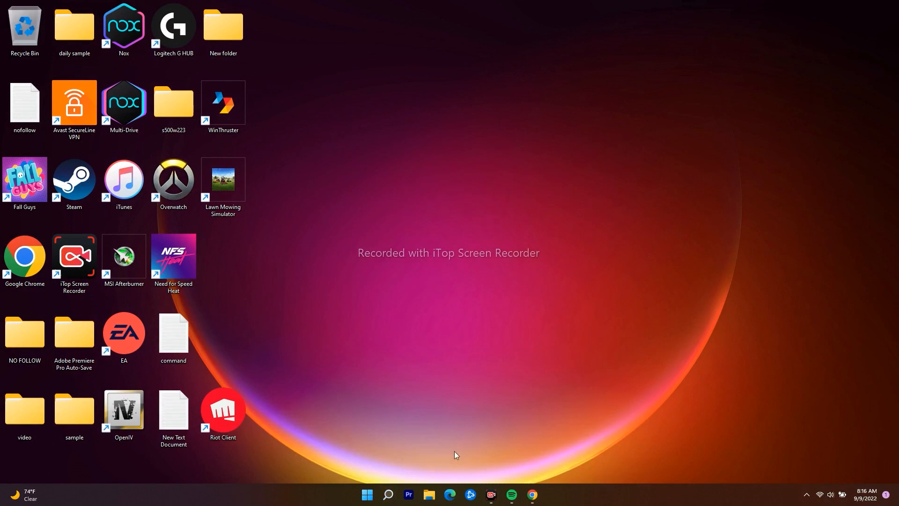
mouse_move(437, 384)
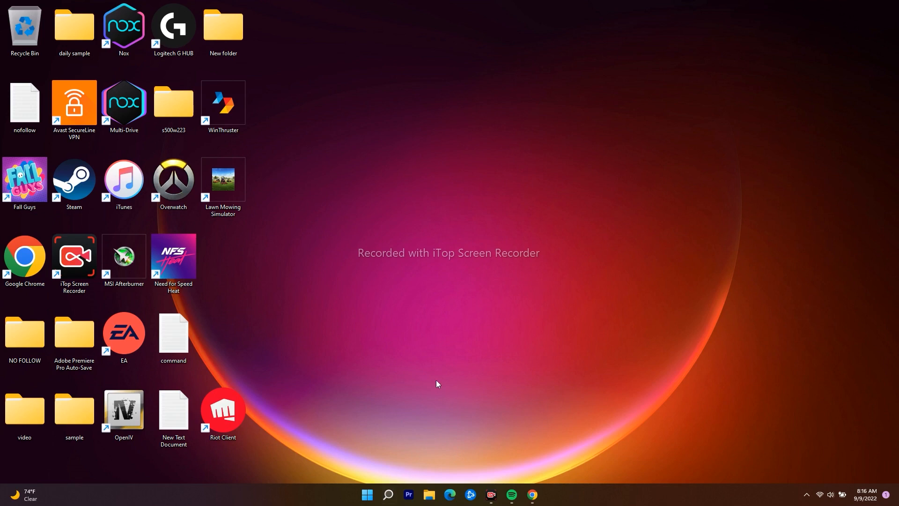
mouse_move(499, 325)
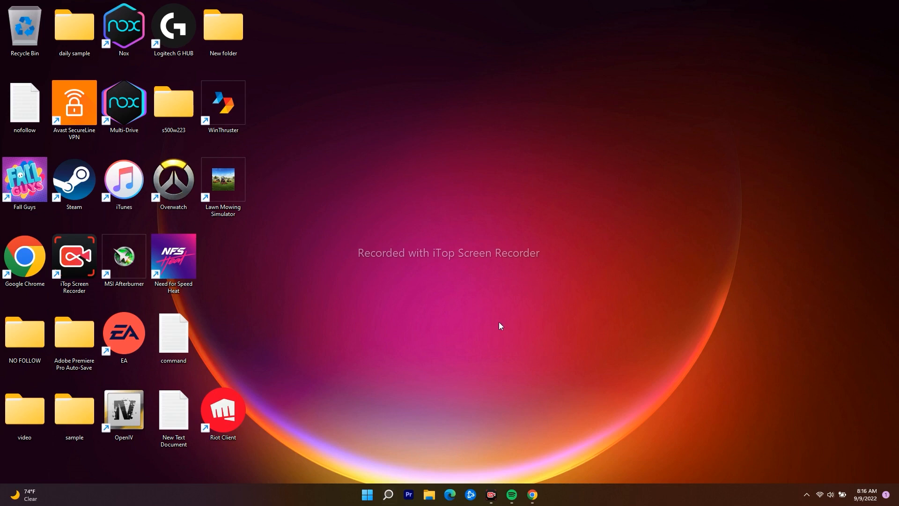